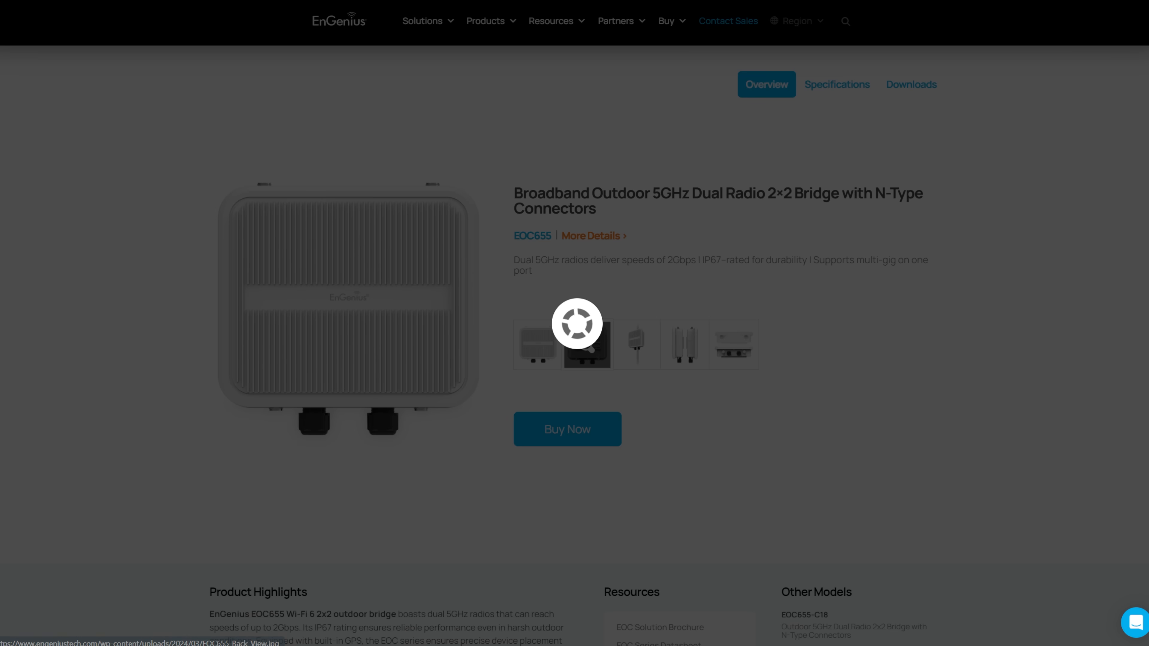
Browse the enlarged EOC655 photos — back, side views, ports and connectors — then the specifications
click(585, 345)
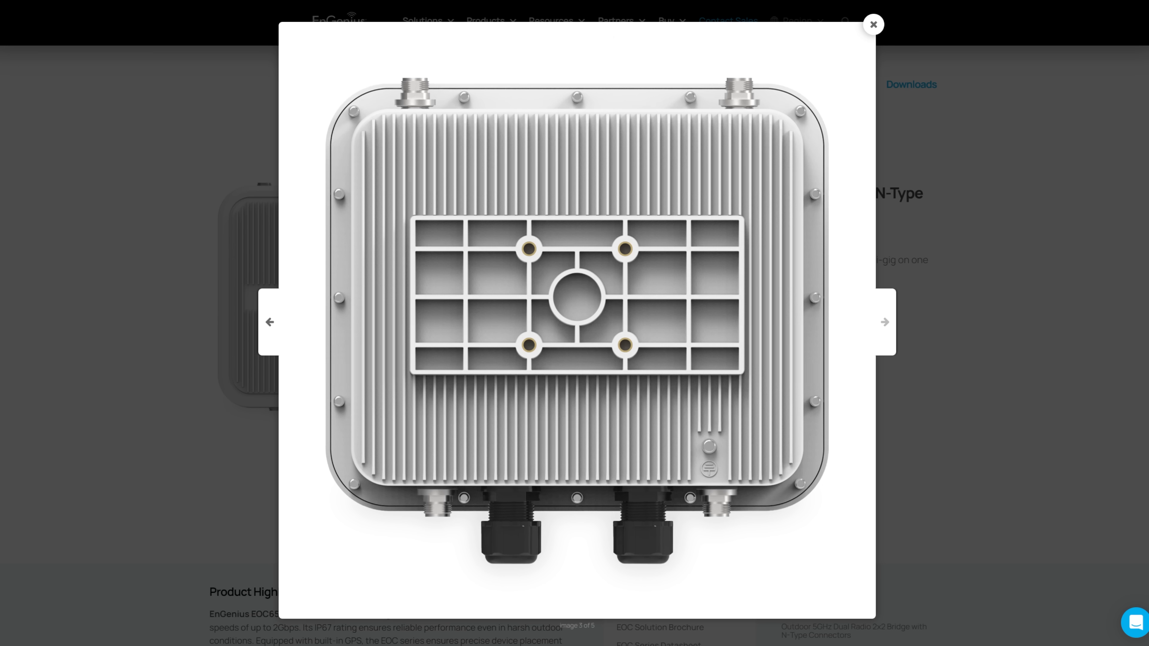
click(884, 322)
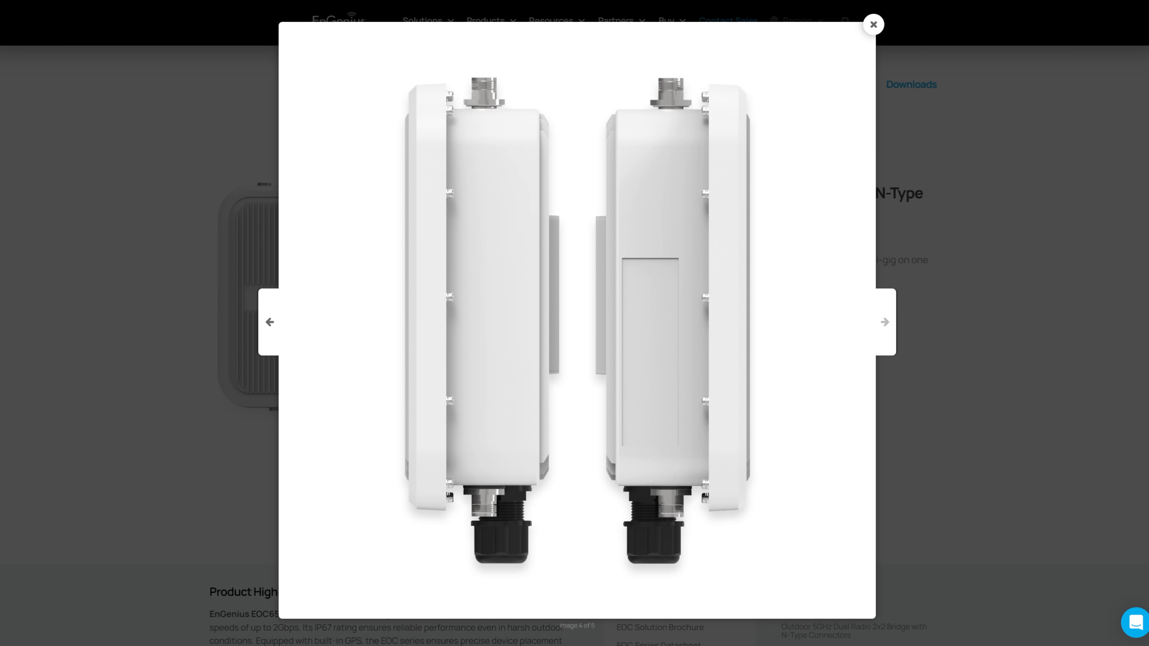
click(884, 323)
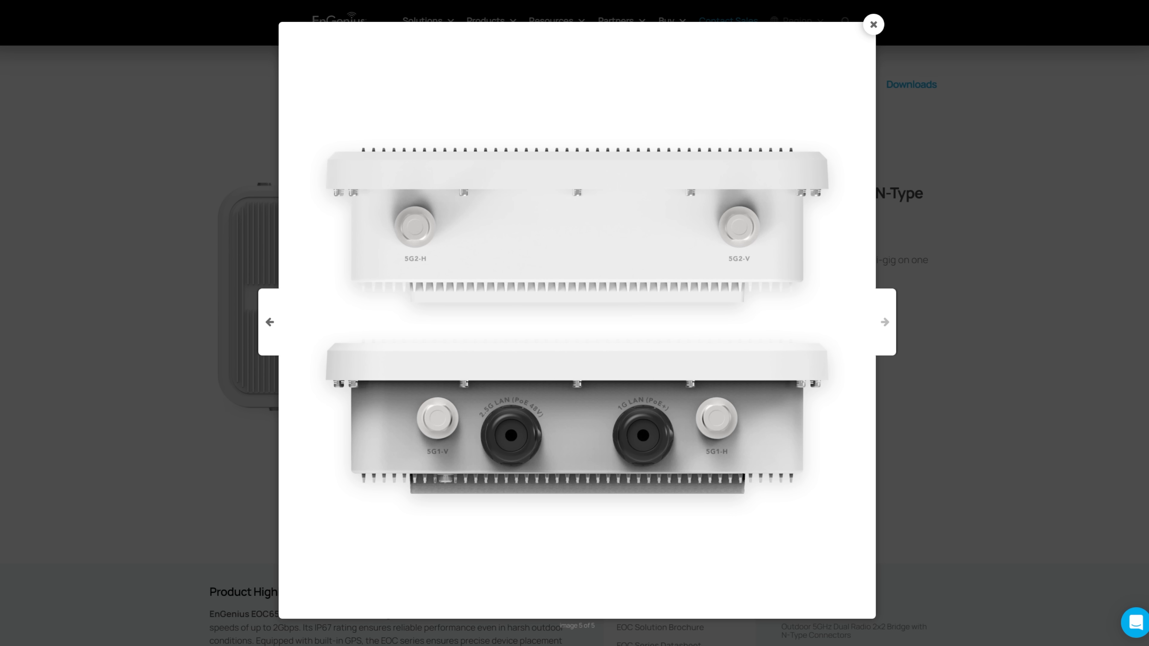
click(883, 328)
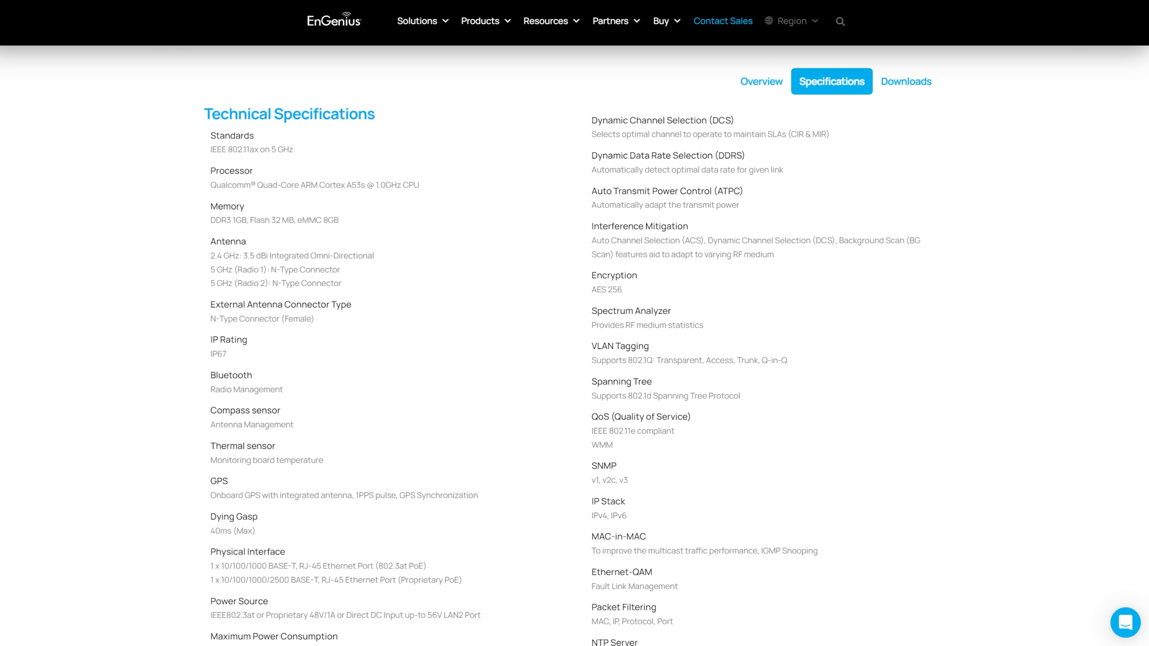
scroll(down, 3)
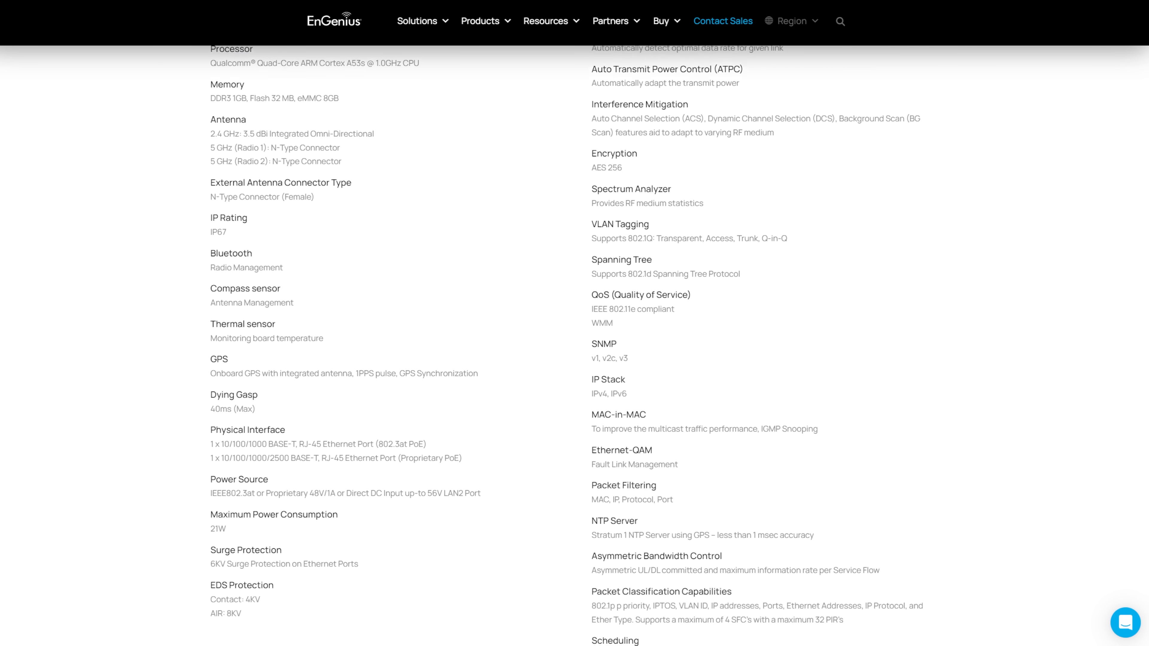
scroll(down, 3)
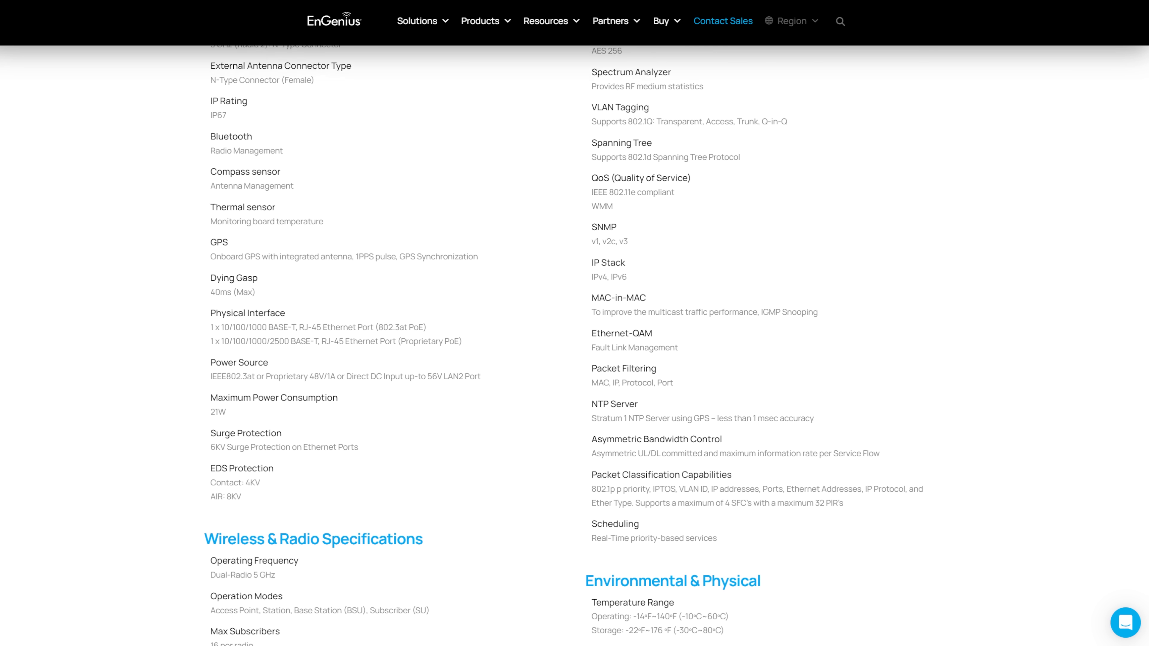
scroll(down, 3)
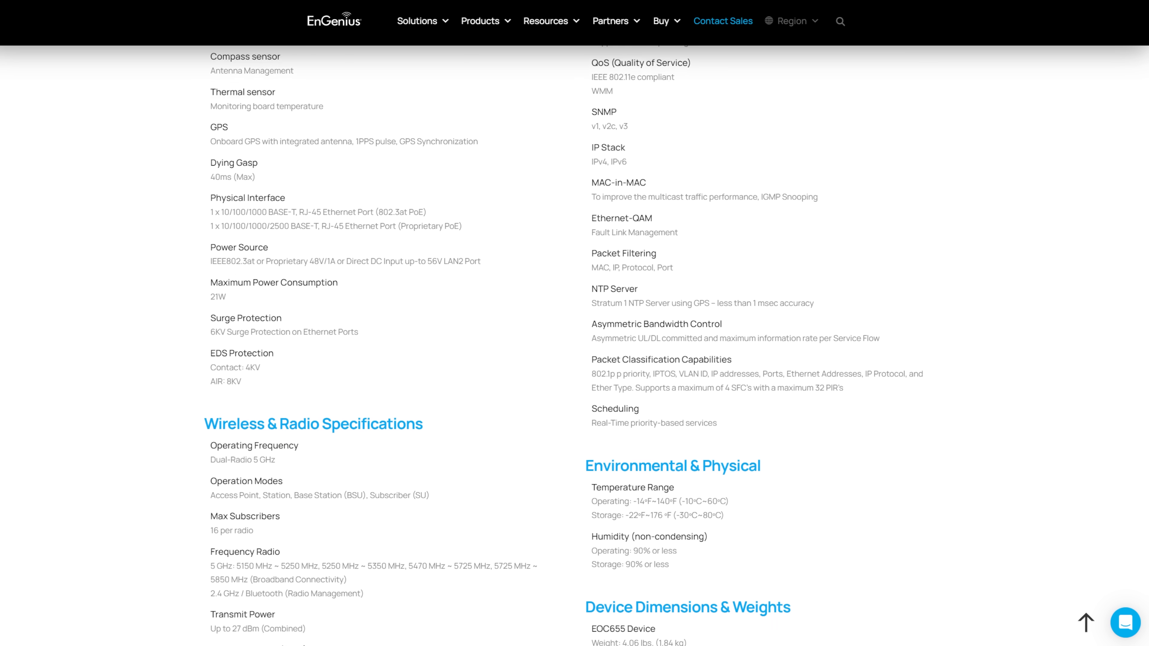
scroll(down, 3)
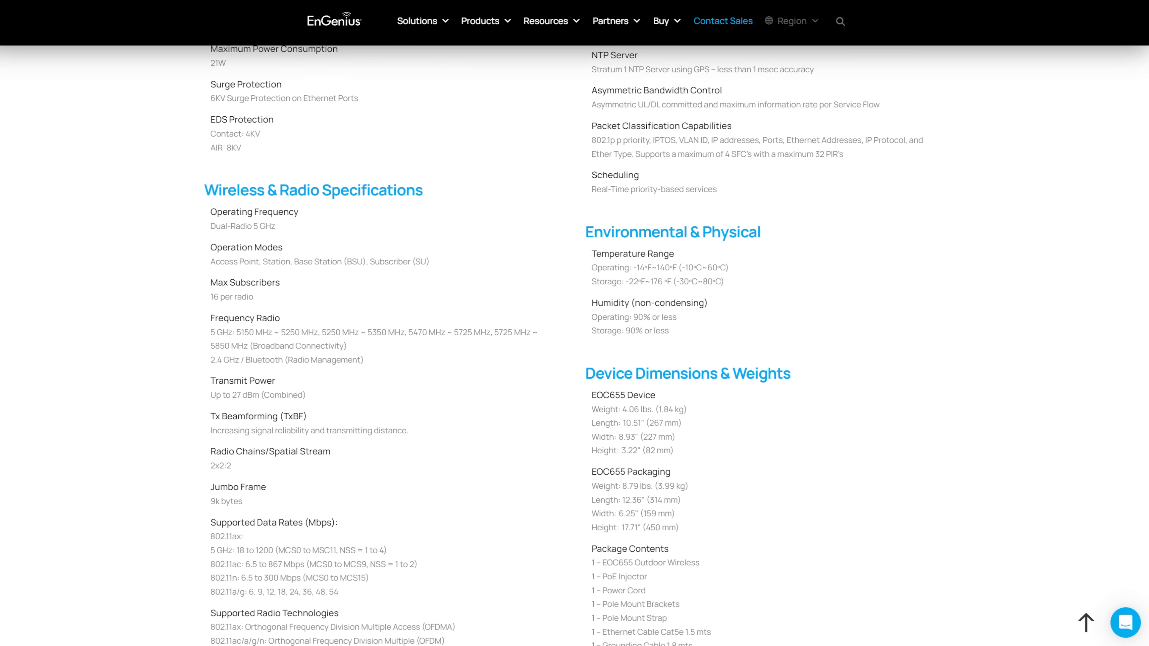
scroll(down, 3)
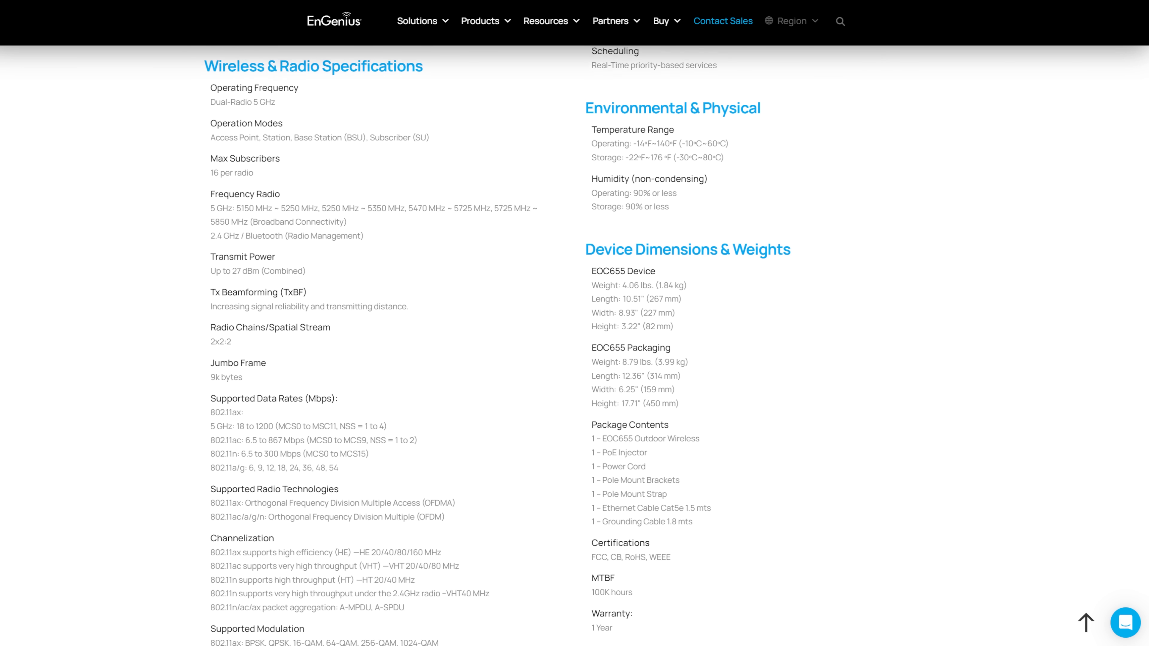
scroll(down, 3)
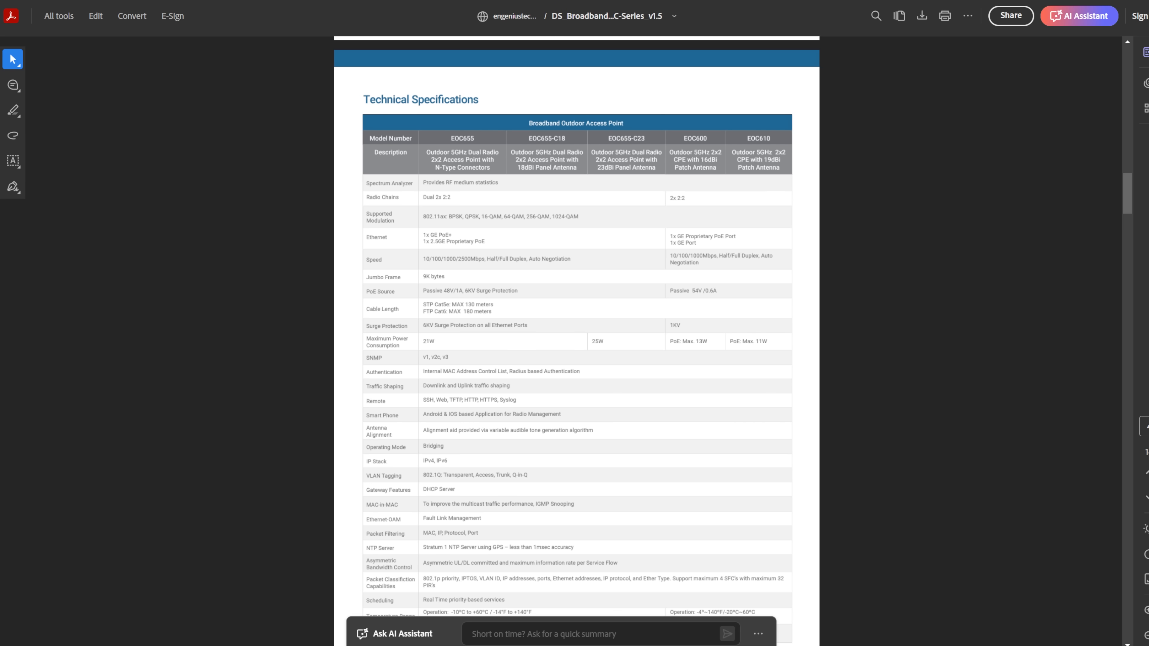
click(462, 137)
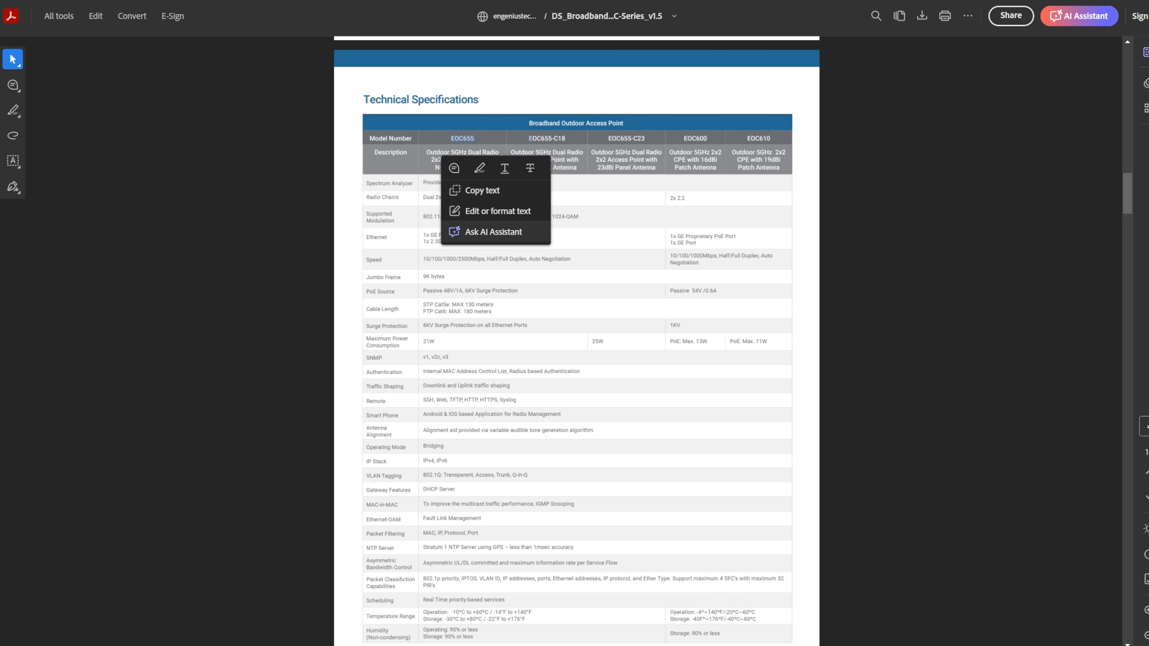
scroll(down, 3)
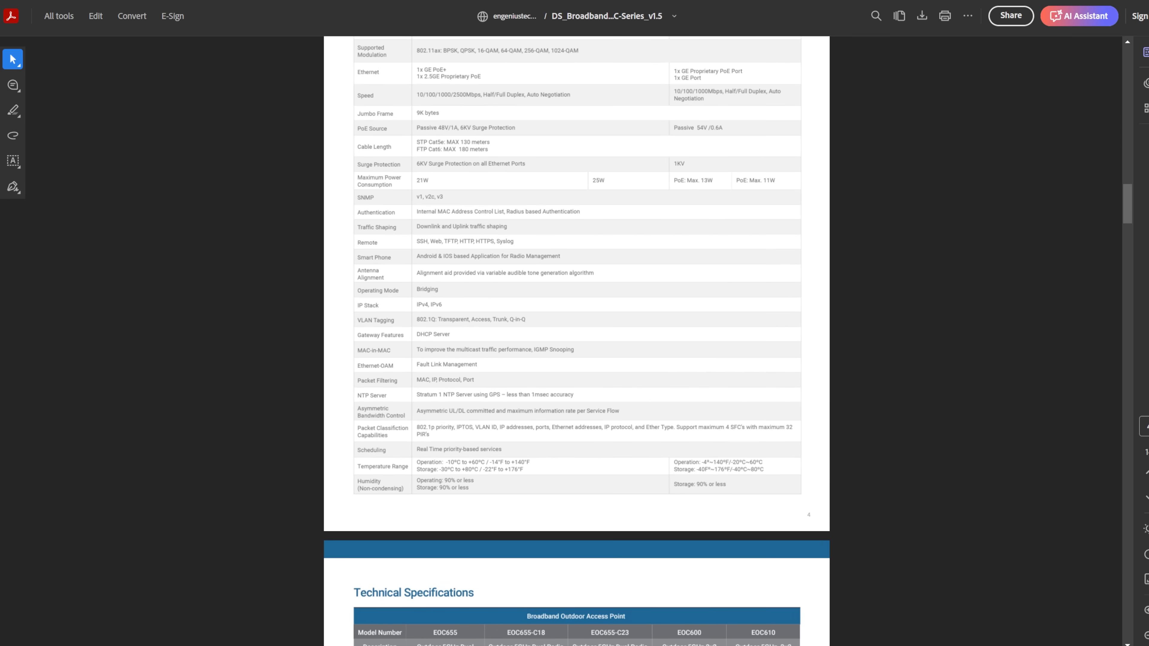
scroll(down, 3)
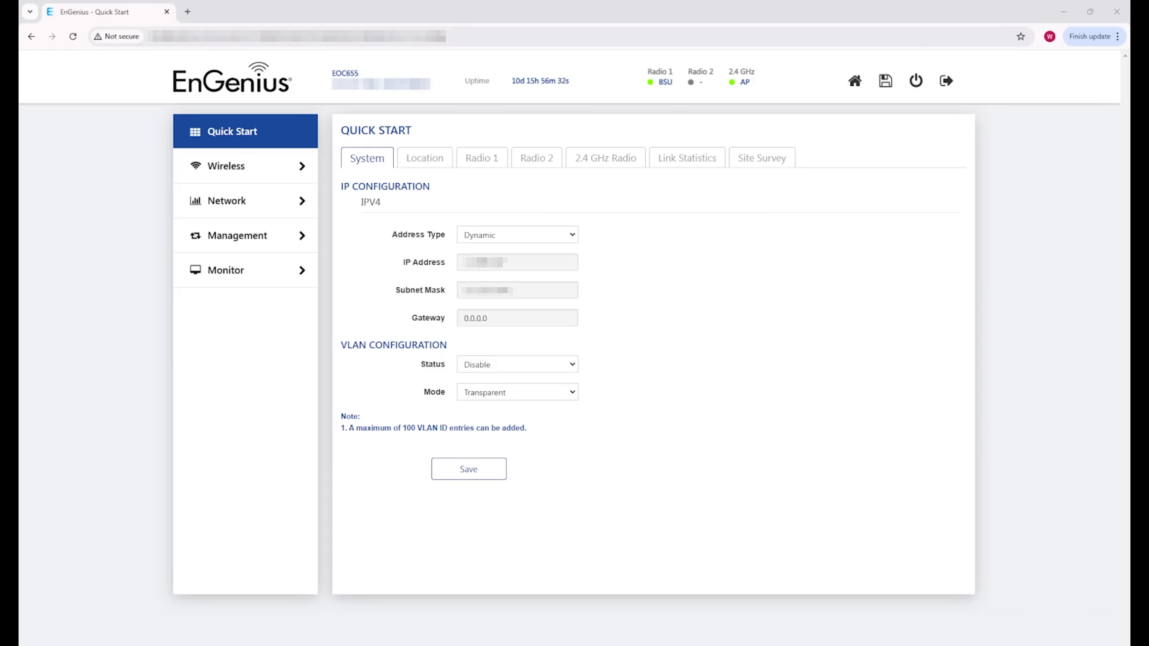
mouse_move(775, 590)
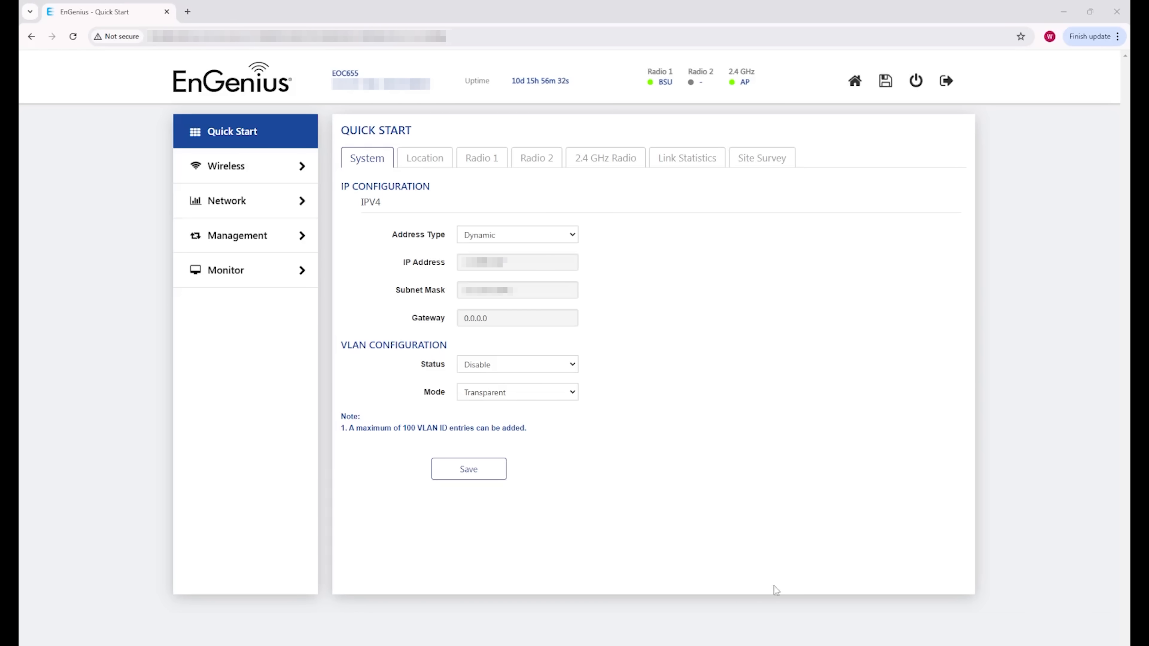